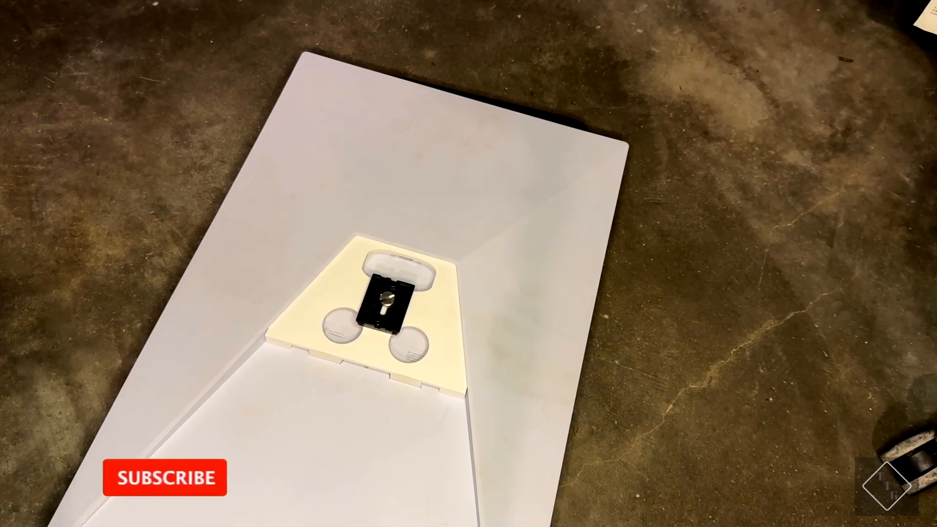
{"action": "left_click", "coordinate": [164, 478]}
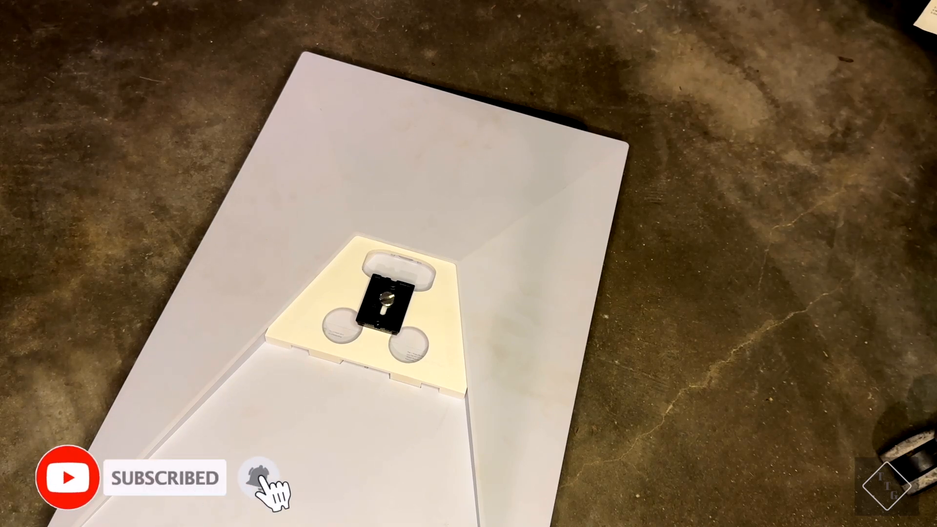
{"action": "left_click", "coordinate": [258, 478]}
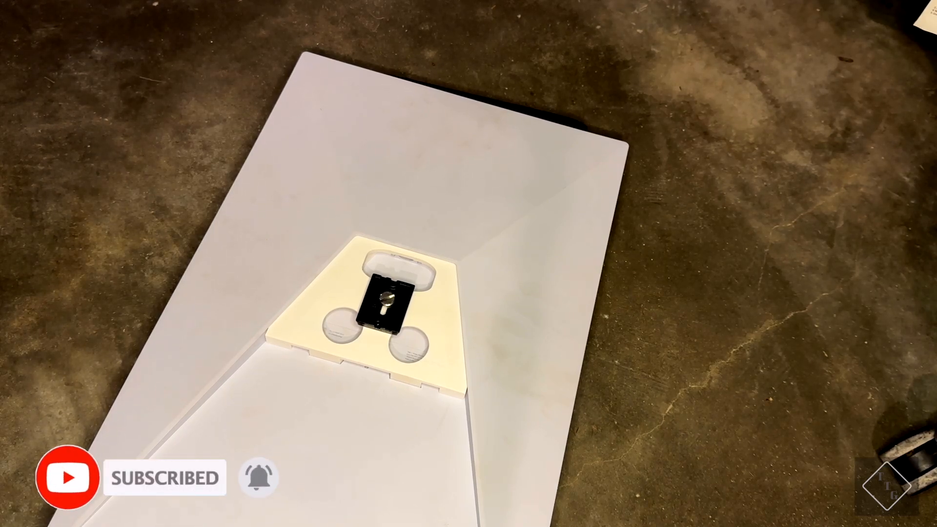